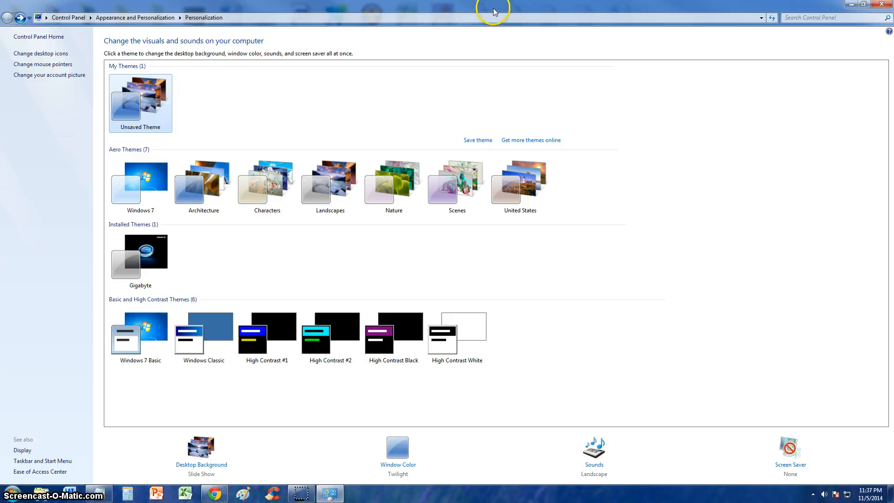
Restore down the Personalization window so the desktop shows behind it
left_click(866, 4)
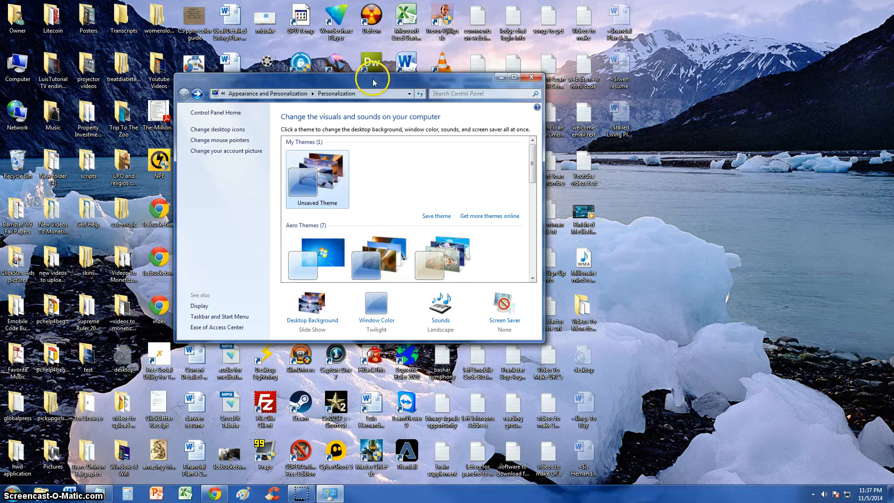
Maximize the Personalization window to full screen
left_click(512, 77)
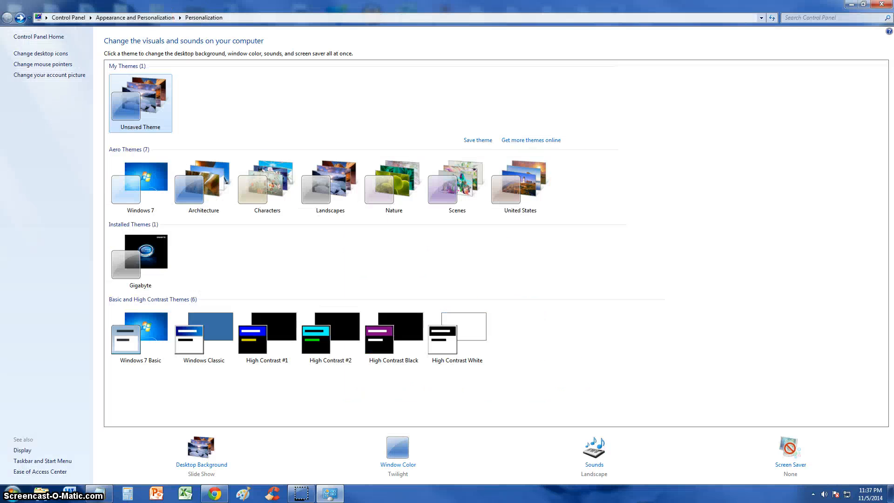
mouse_move(95, 6)
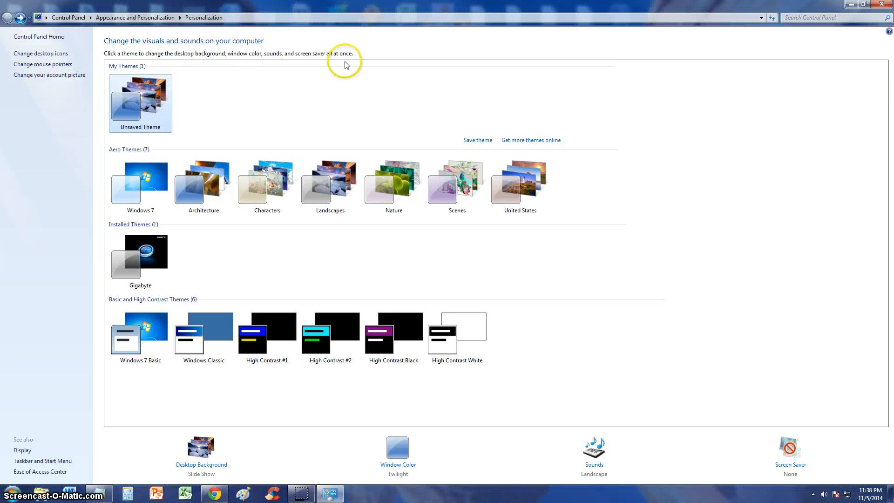
mouse_move(827, 11)
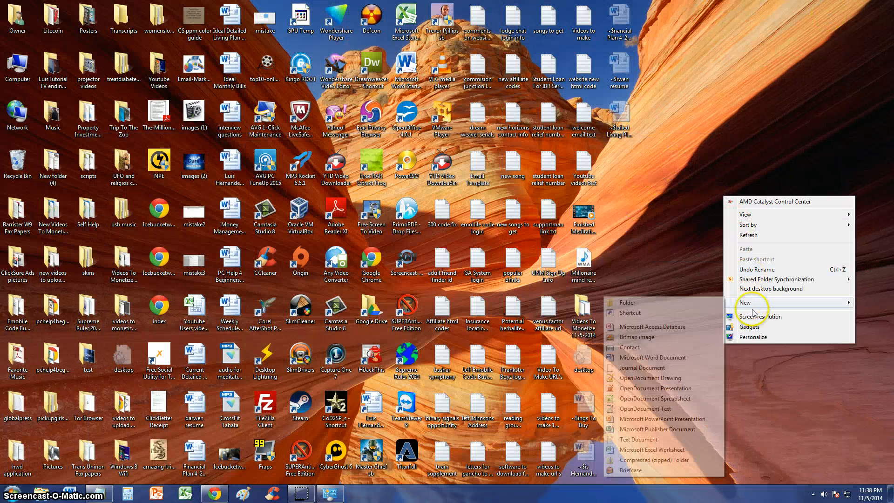
Reopen Personalize from the desktop menu and maximize its window
left_click(753, 338)
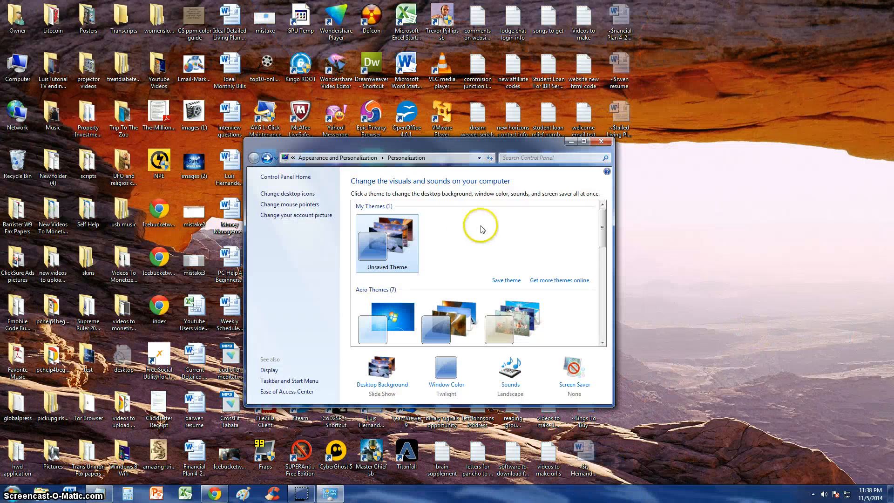
left_click(592, 142)
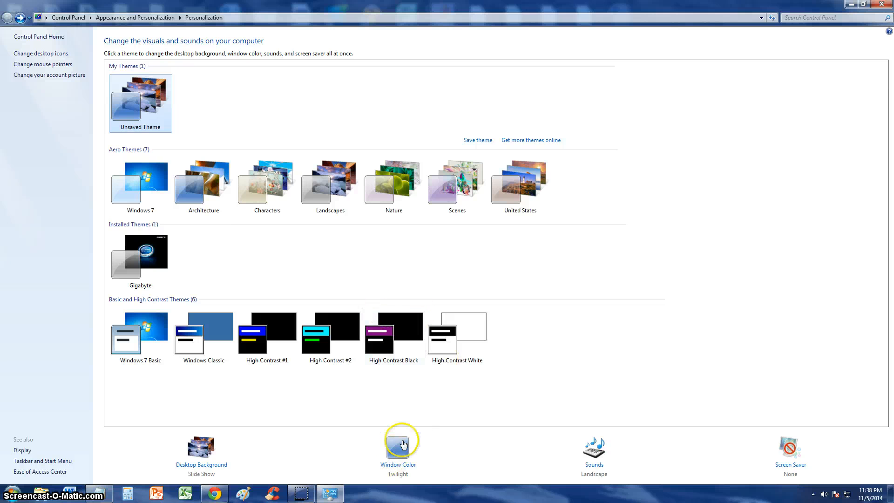
In Window Color, preview Lime, Pumpkin, Fuchsia and Chocolate, then return to Twilight
left_click(397, 447)
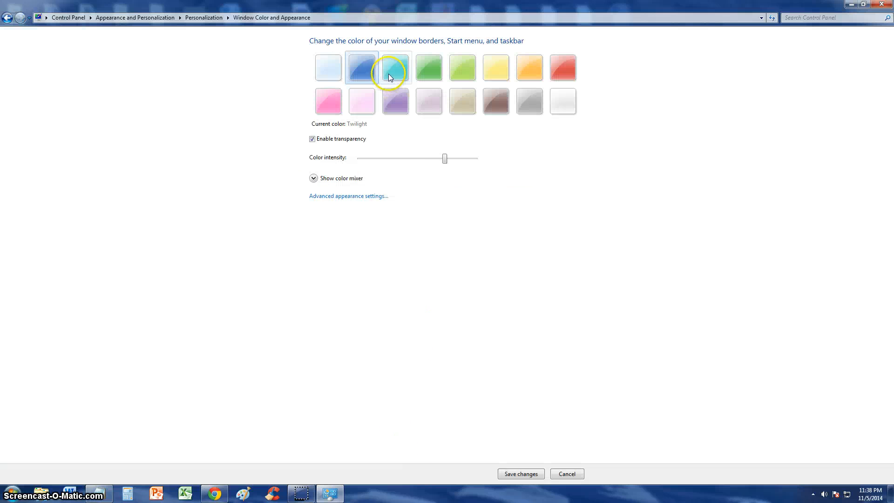
left_click(462, 67)
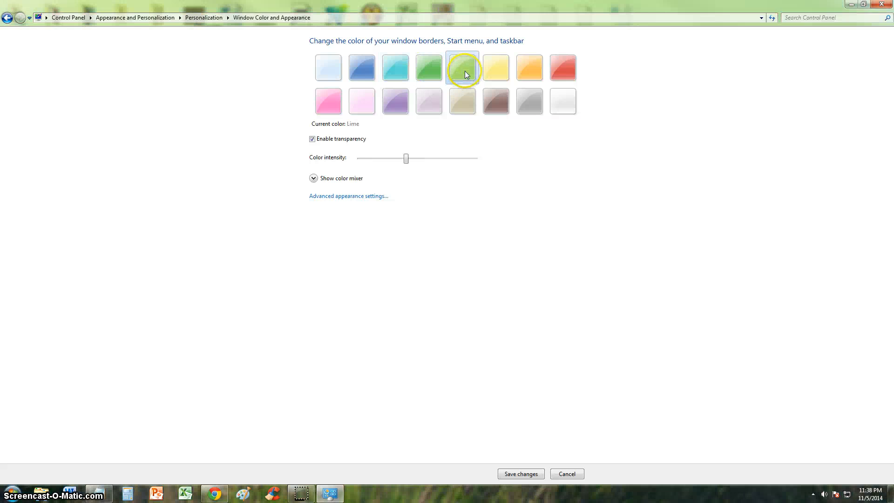
left_click(529, 67)
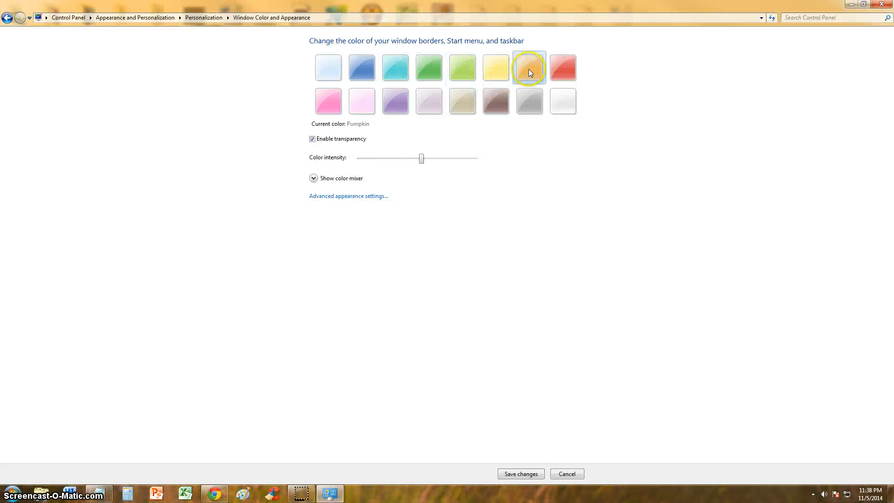
left_click(328, 101)
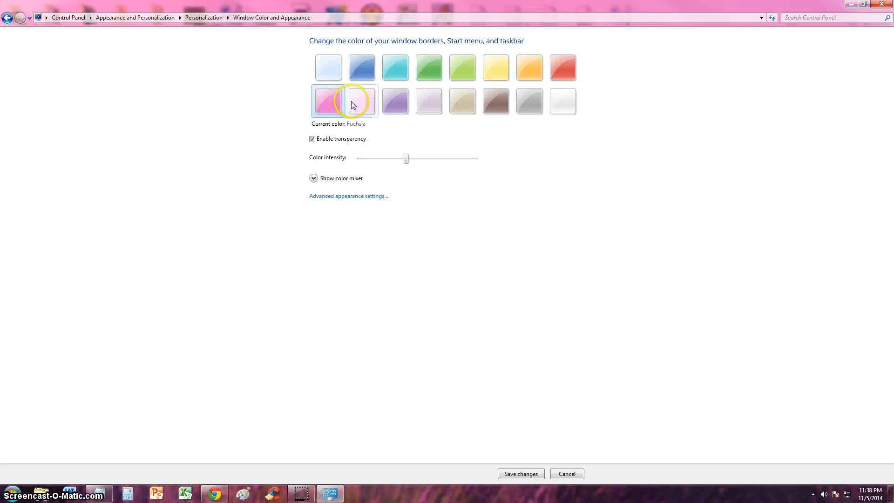
left_click(495, 101)
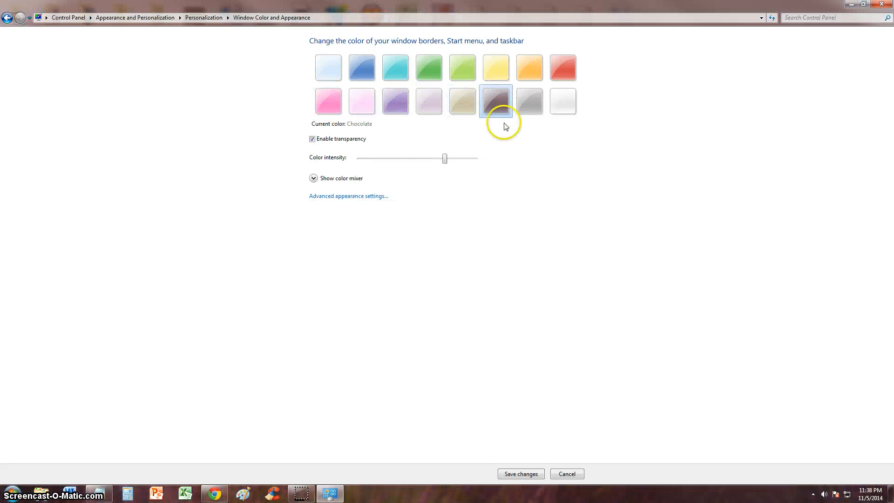
left_click(395, 67)
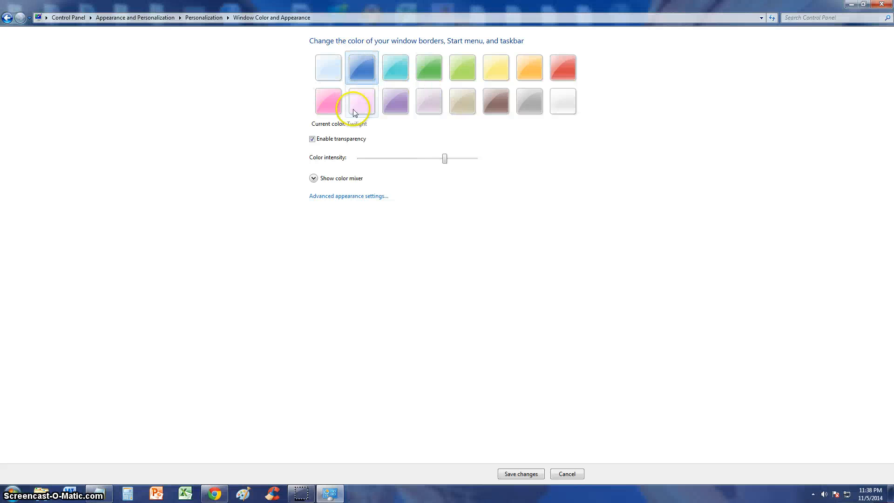
Adjust the color intensity slider to tune the custom dark red window color
left_click_drag(445, 158, 474, 158)
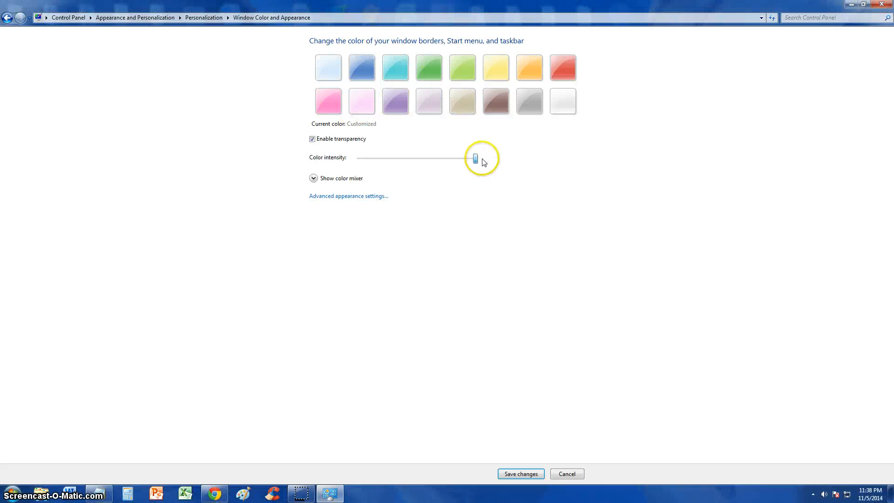
left_click_drag(475, 158, 459, 157)
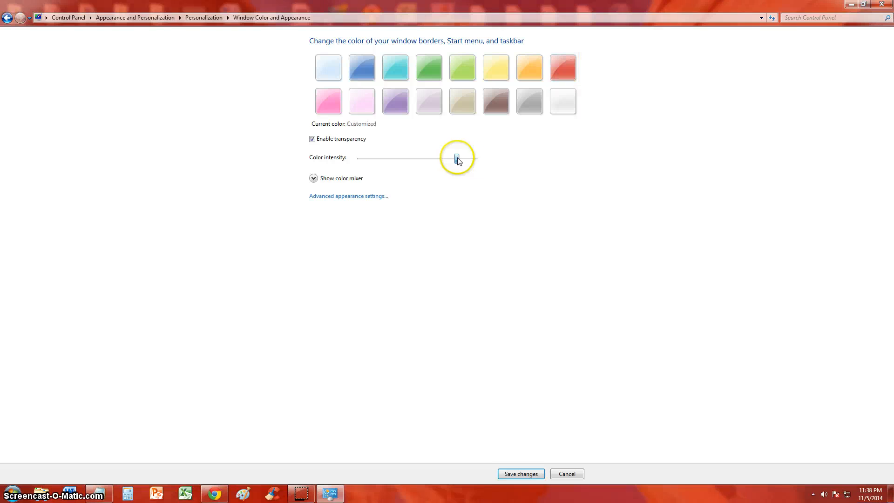
left_click_drag(456, 158, 475, 158)
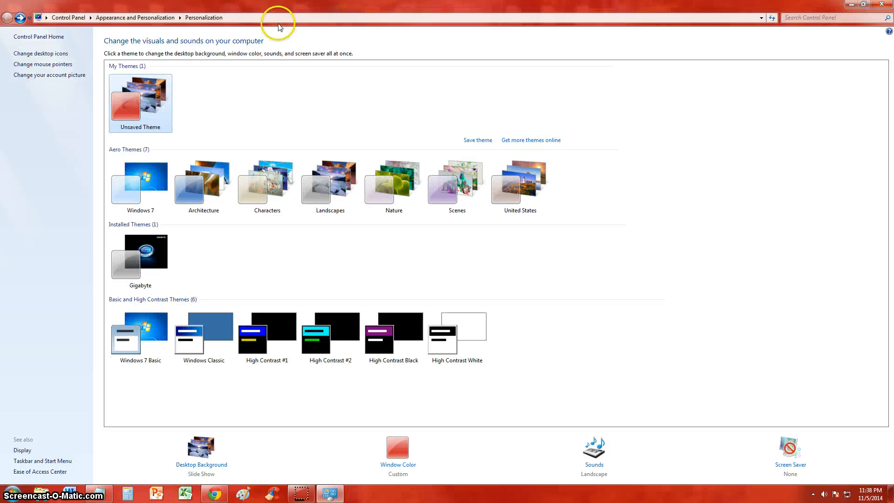
mouse_move(430, 493)
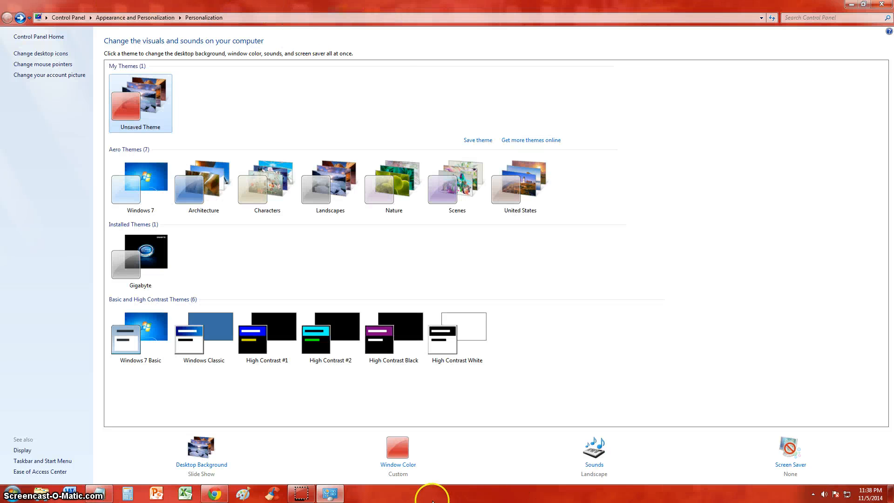
mouse_move(364, 24)
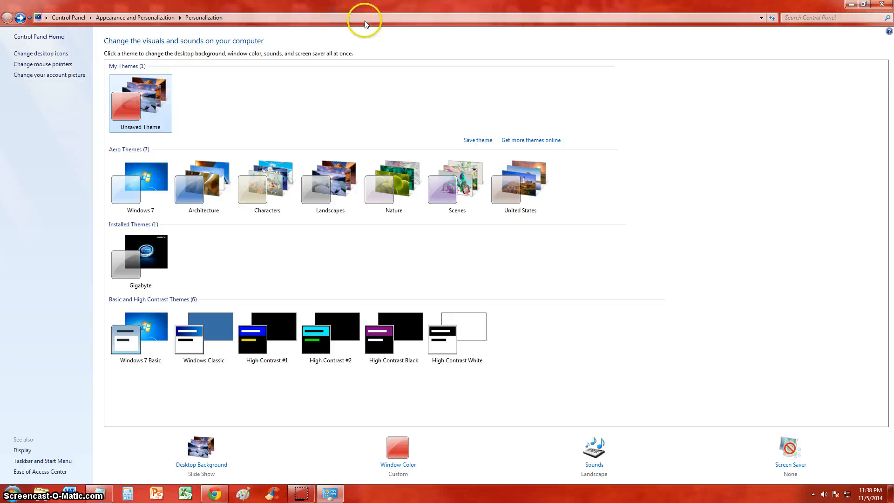